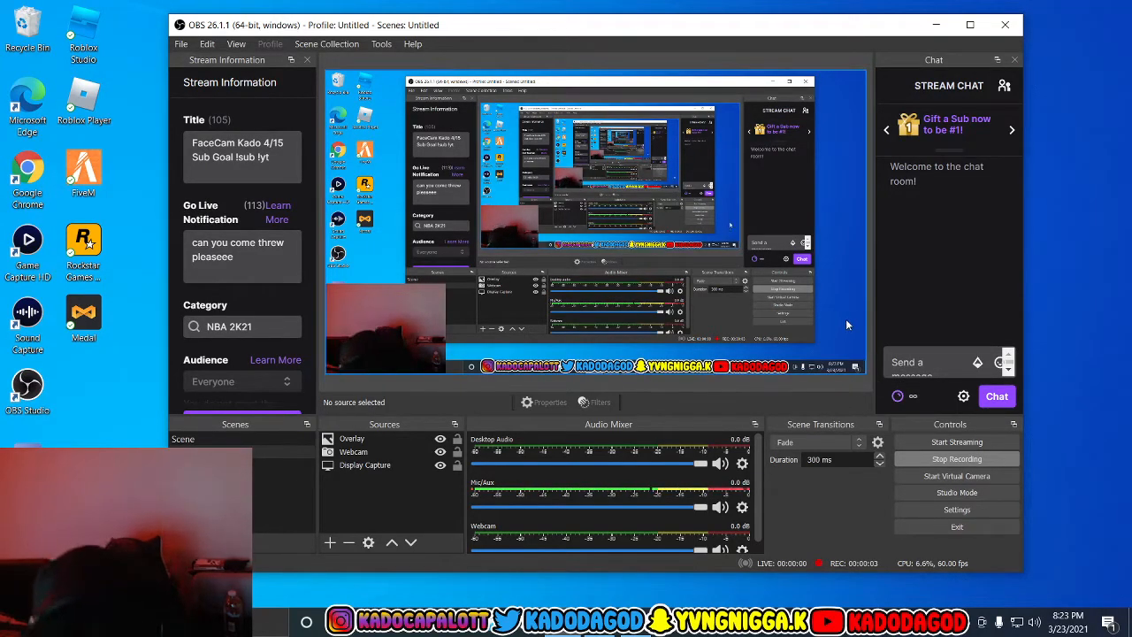
mouse_move(832, 292)
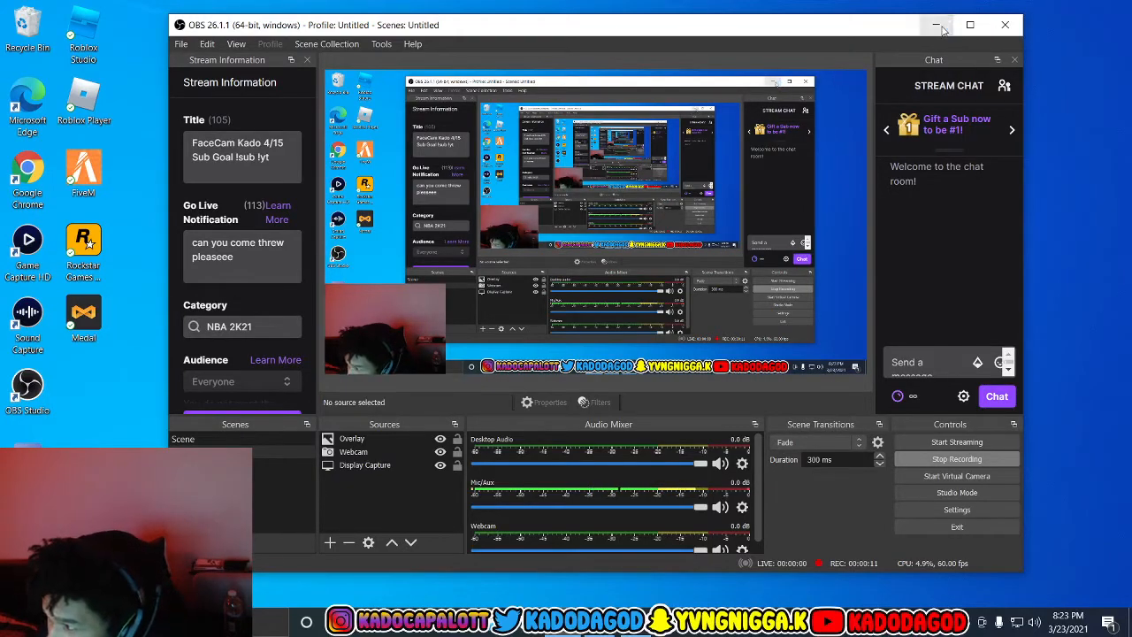
left_click(936, 25)
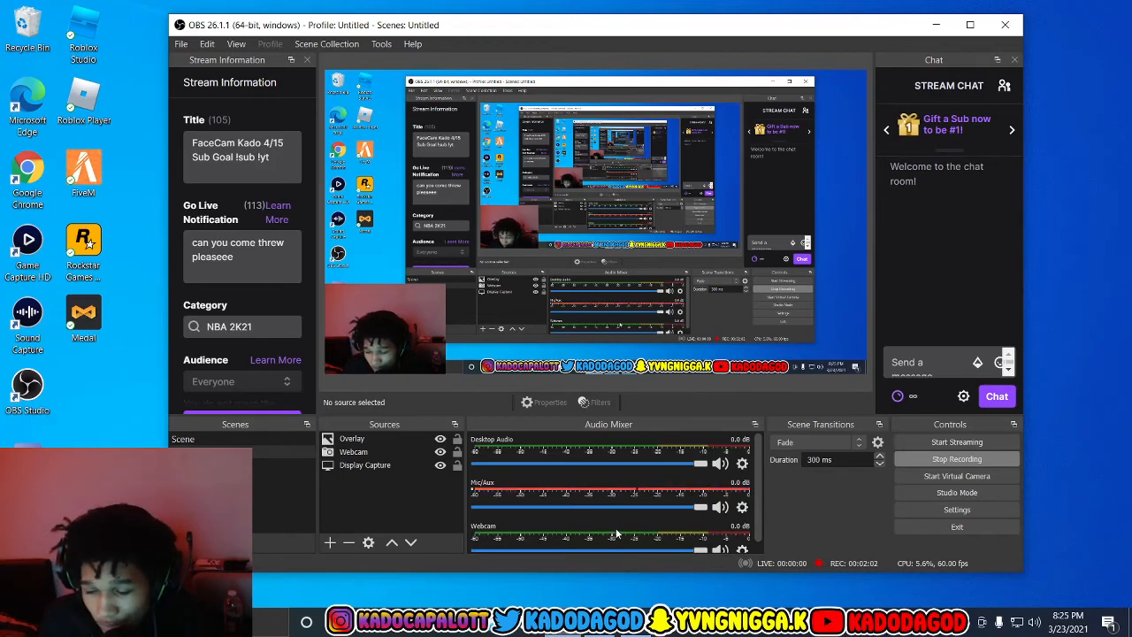
mouse_move(815, 474)
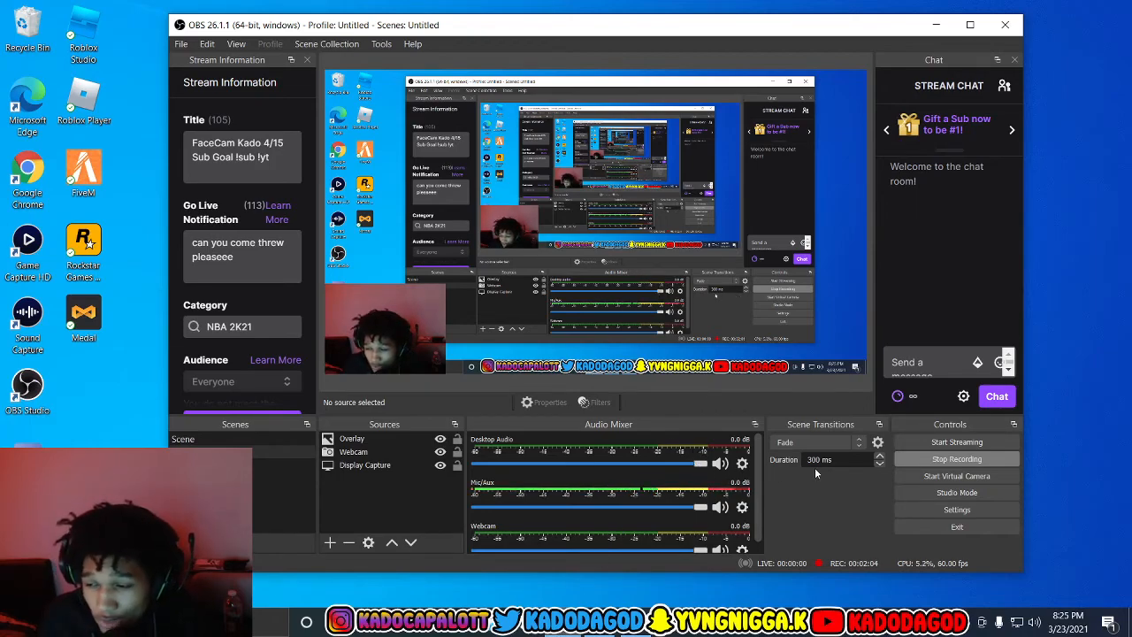